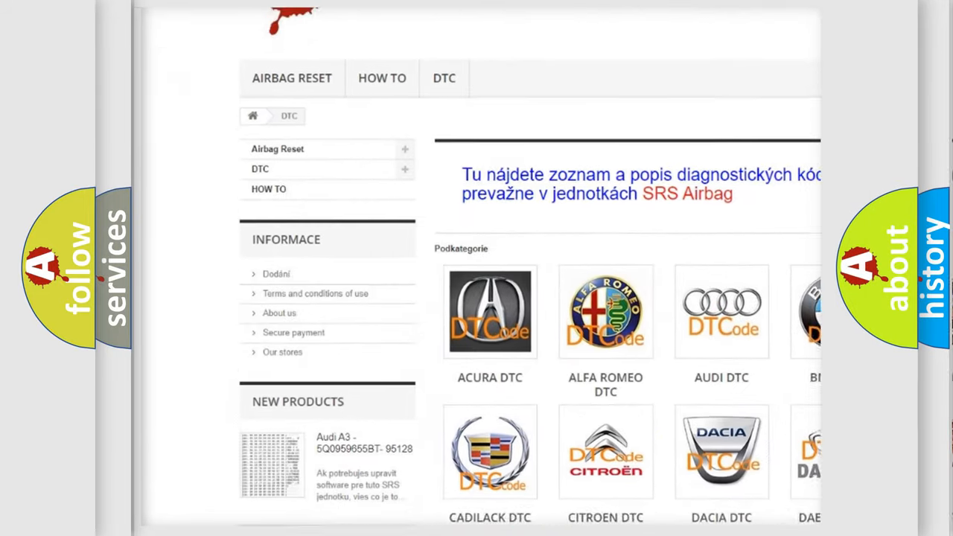
# Scroll through the DTC brand tiles from Acura and Alfa Romeo down to Lancia and Mazda.
pyautogui.scroll(-3)
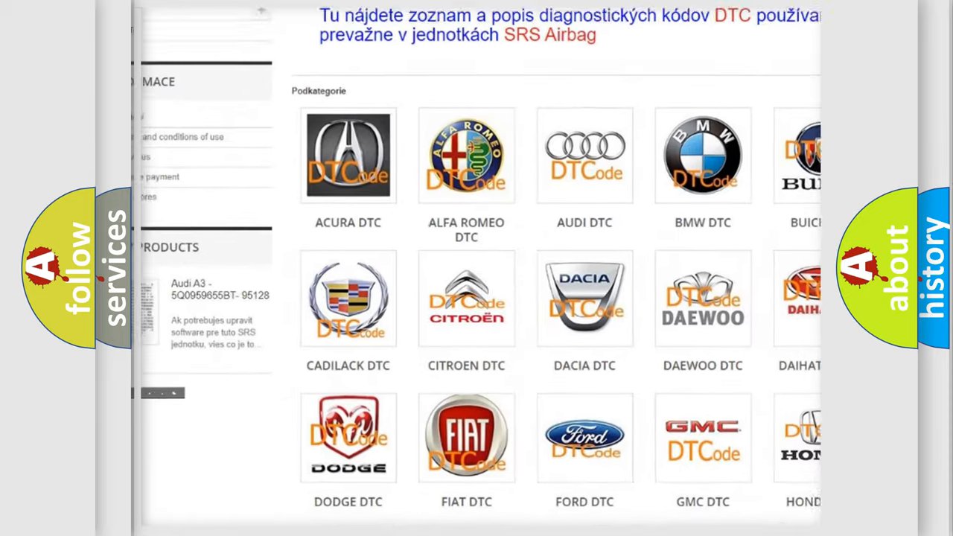
pyautogui.scroll(-3)
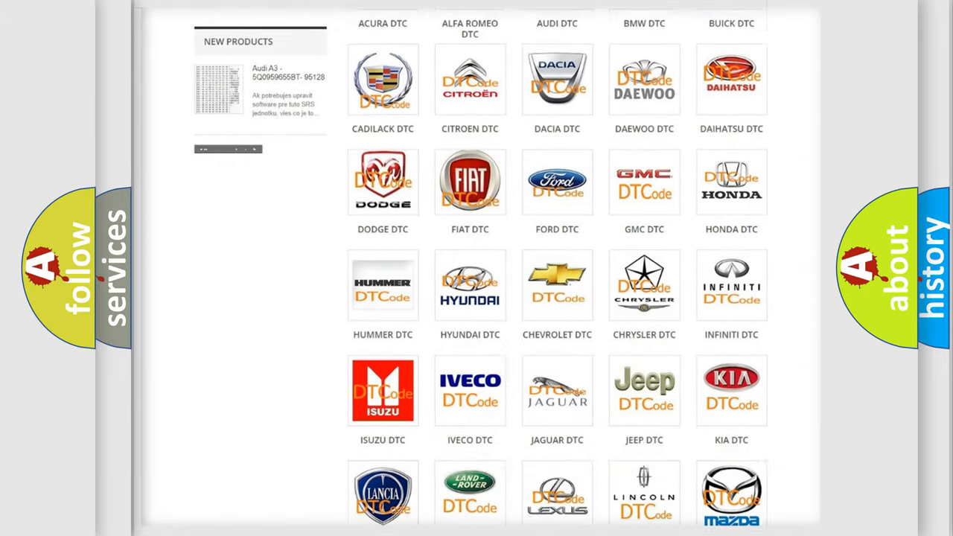
pyautogui.scroll(-3)
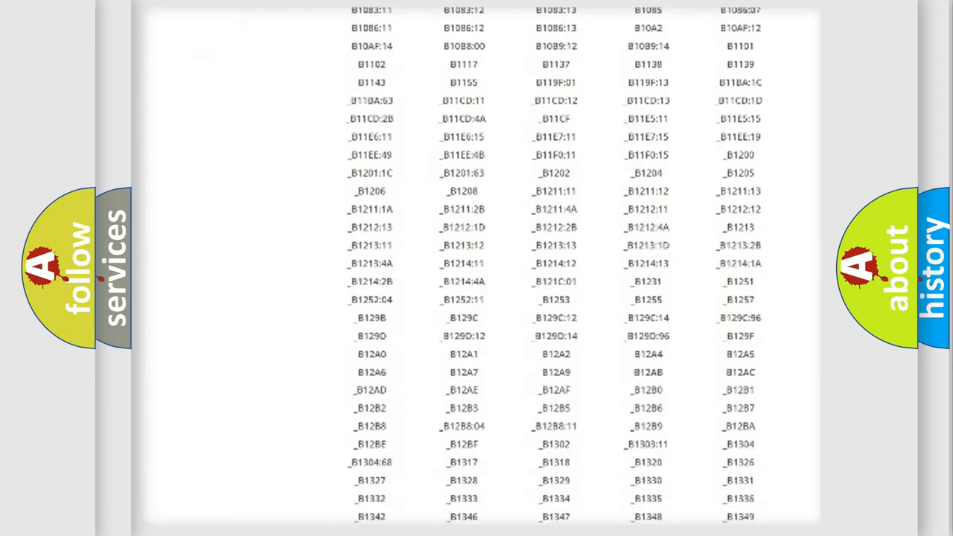
# Scroll down to the B-series code table listing B1102, B1213 and B1349.
pyautogui.scroll(-3)
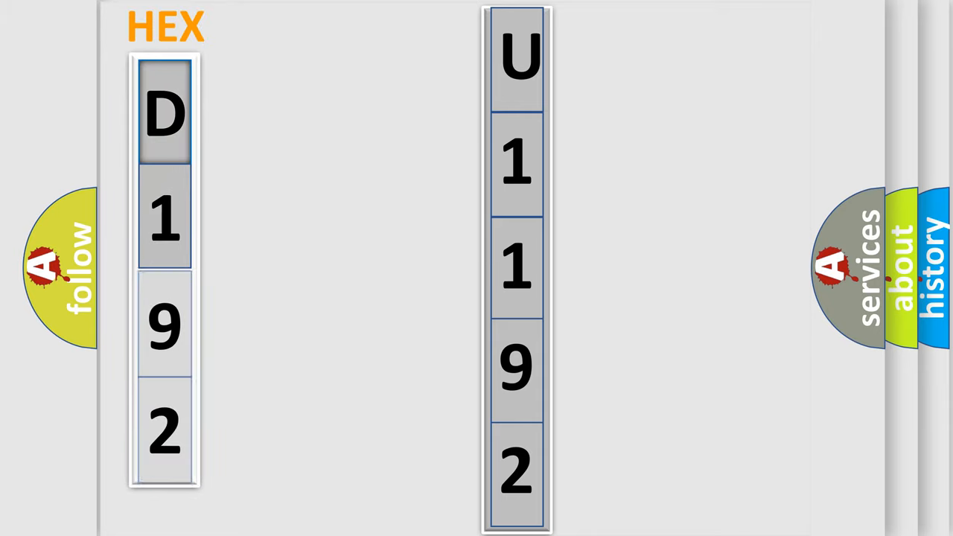
# Advance the animation to reveal the bits column for hex D192, starting 1, 1, 0, 1.
pyautogui.click(168, 112)
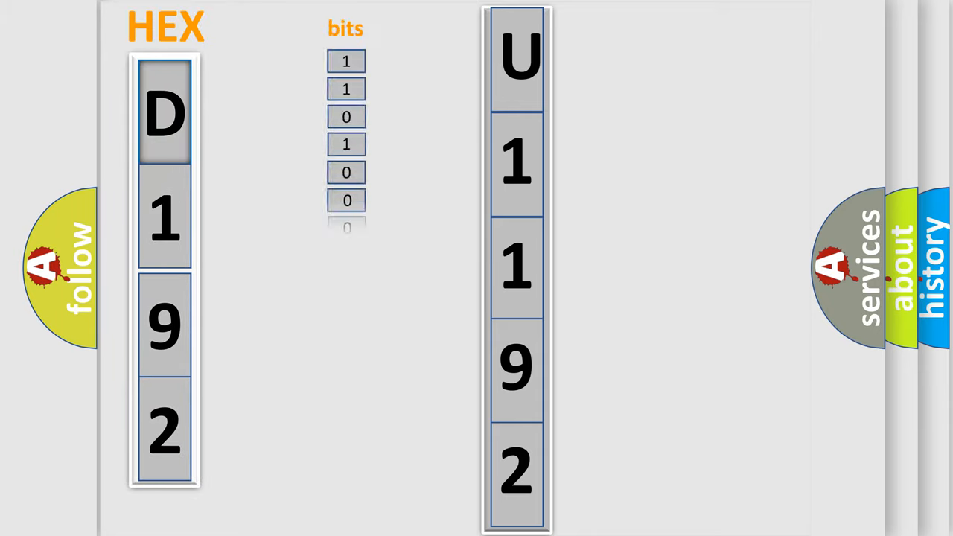